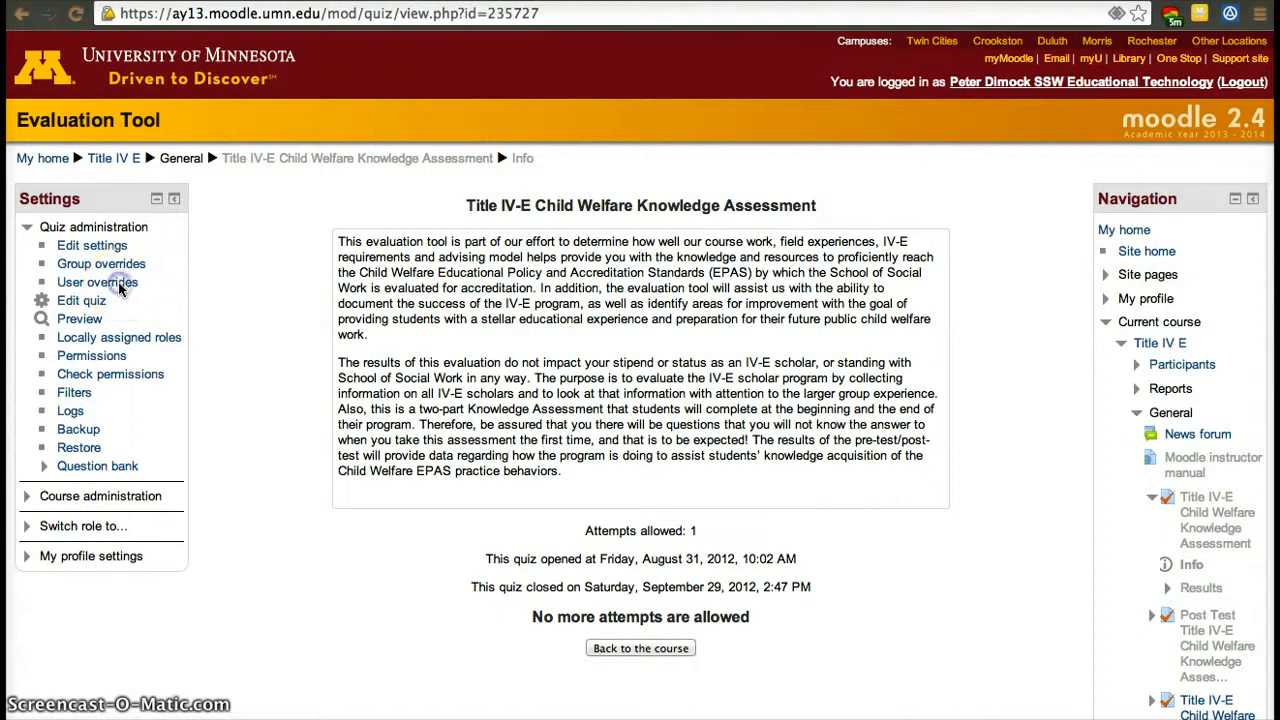
# Go to User overrides for the Title IV-E Child Welfare Knowledge Assessment quiz
pyautogui.click(97, 282)
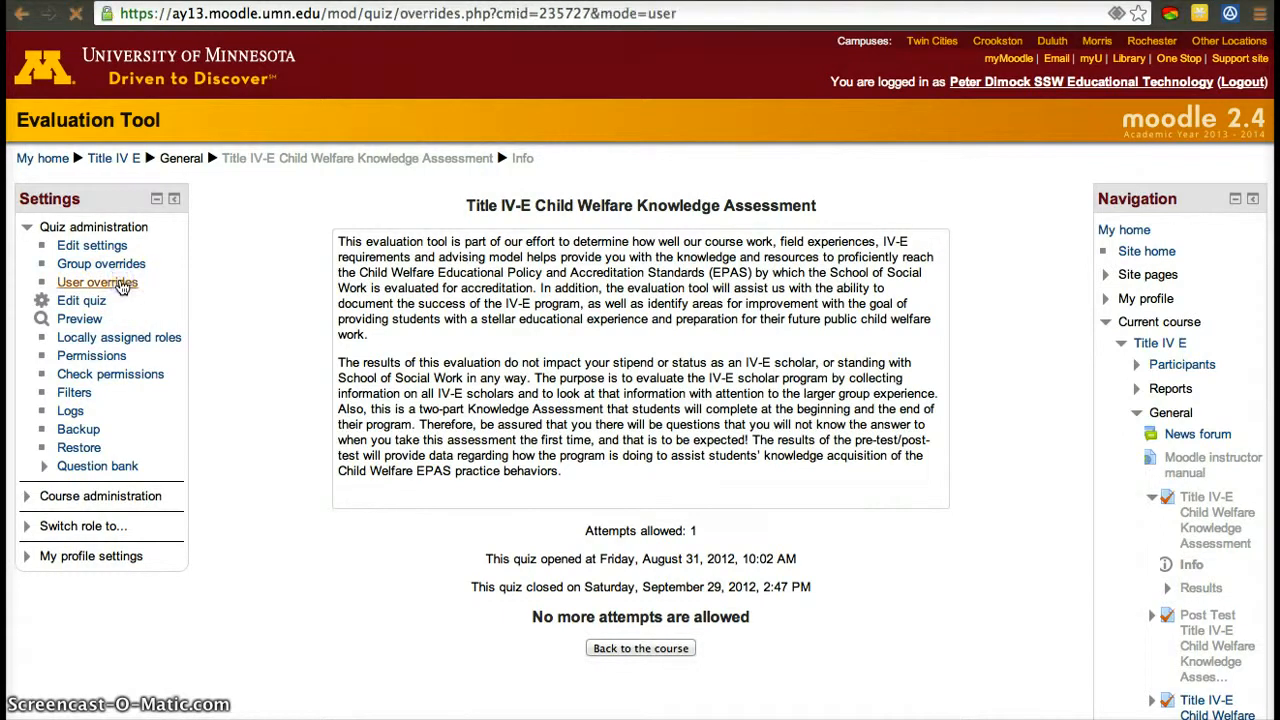
pyautogui.click(97, 282)
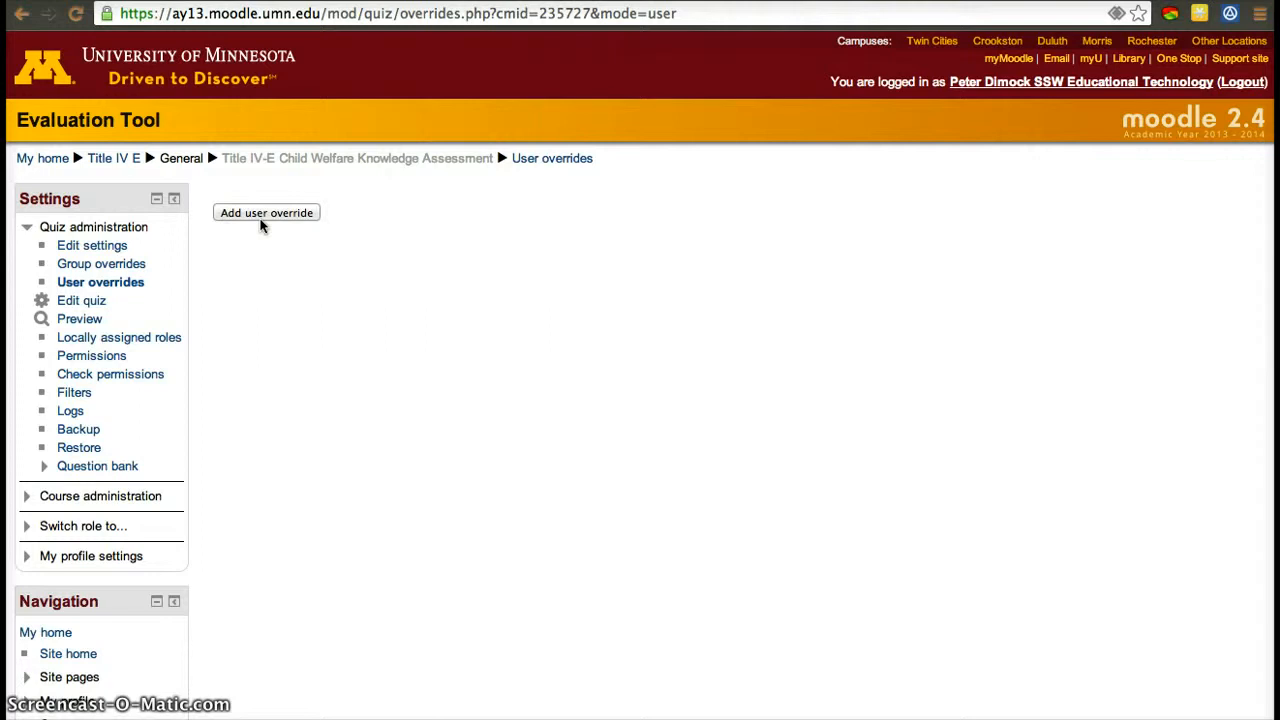
# Add a student override closing the quiz September 30, 2012, with 2 attempts allowed
pyautogui.click(266, 212)
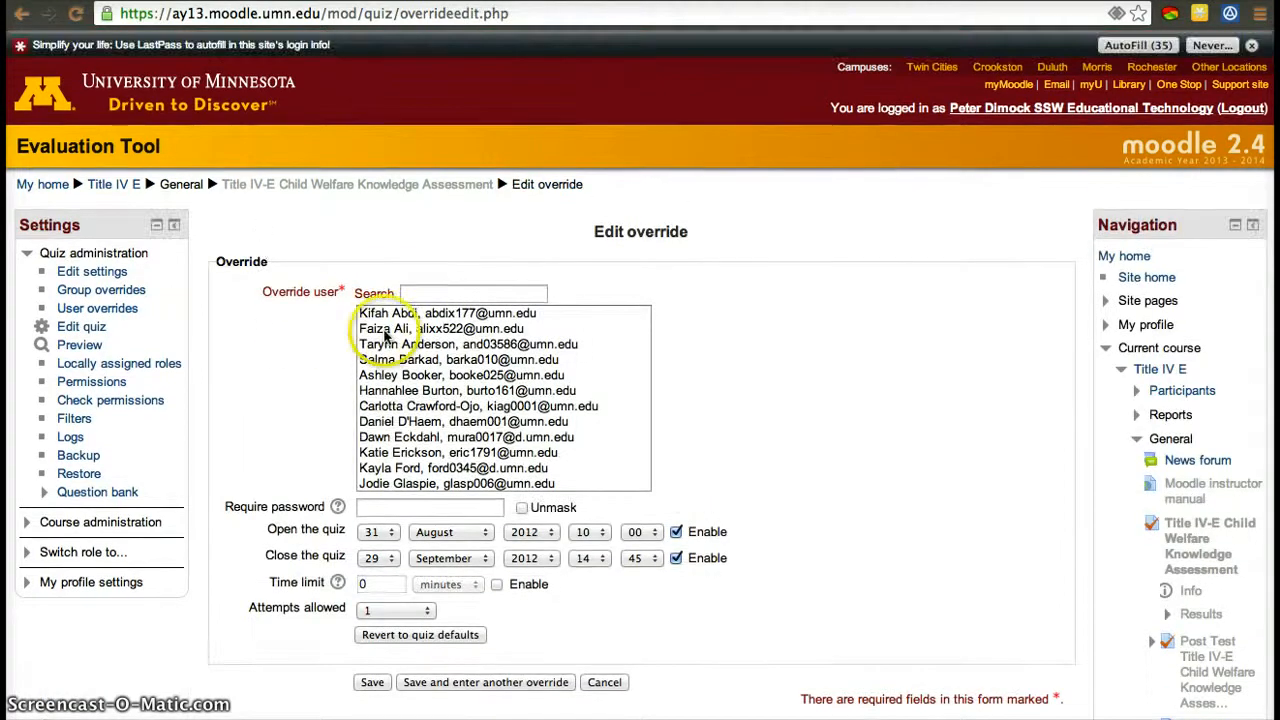
pyautogui.click(461, 328)
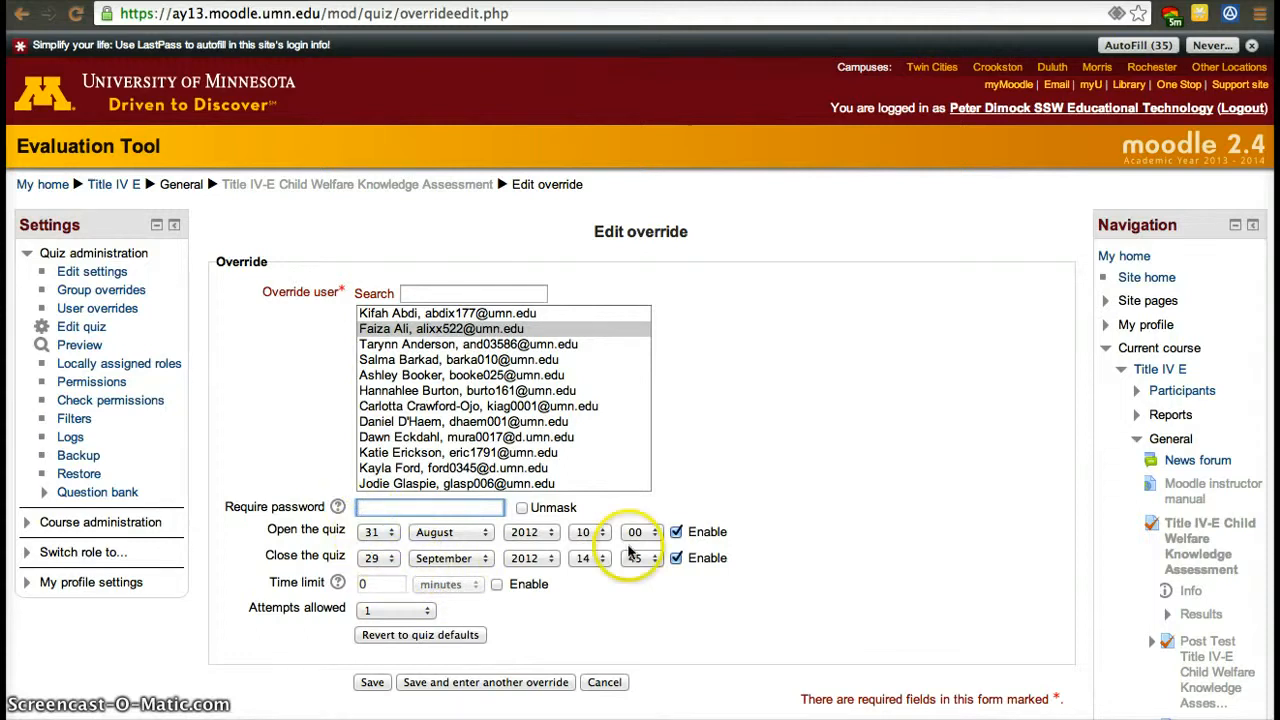
pyautogui.moveTo(748, 657)
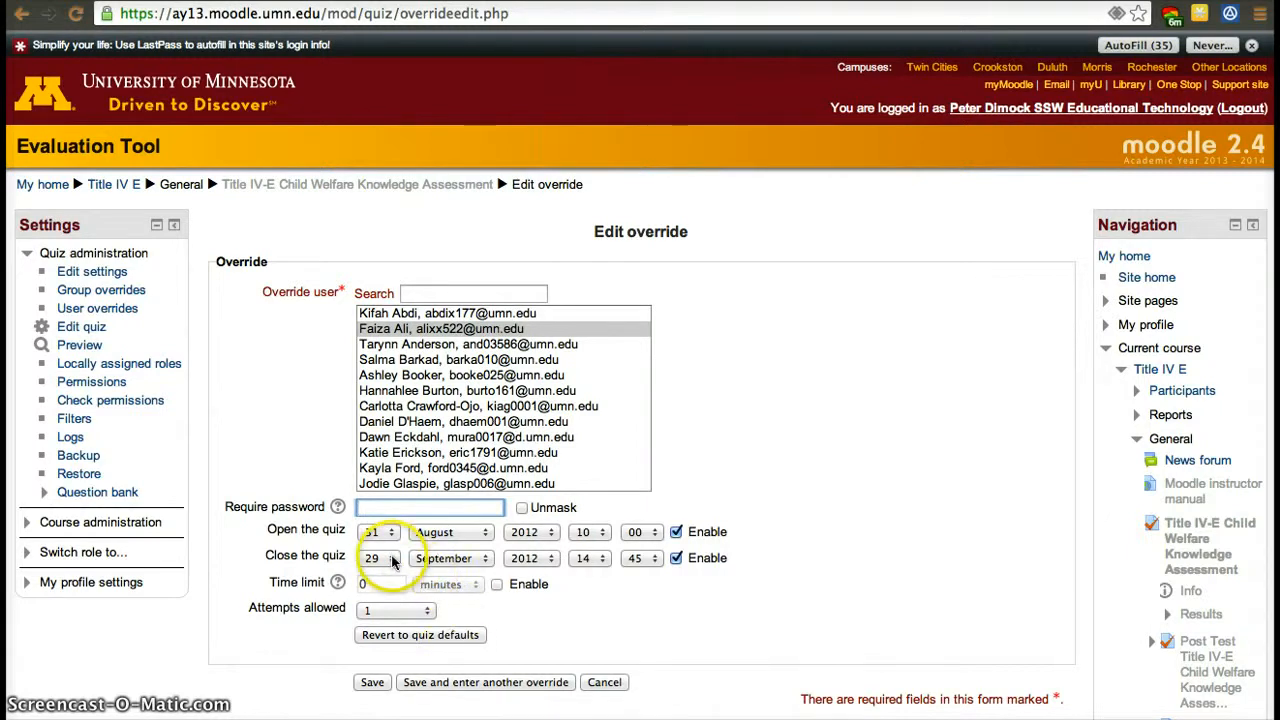
pyautogui.click(378, 557)
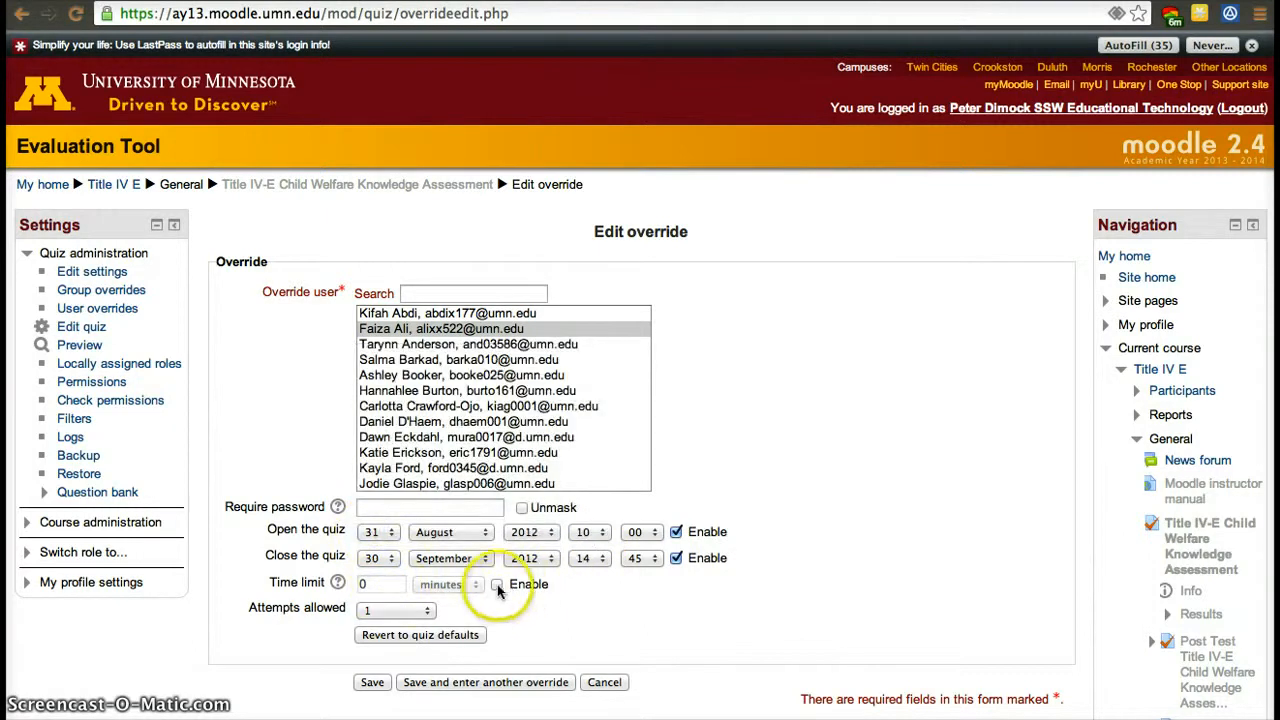
pyautogui.click(393, 610)
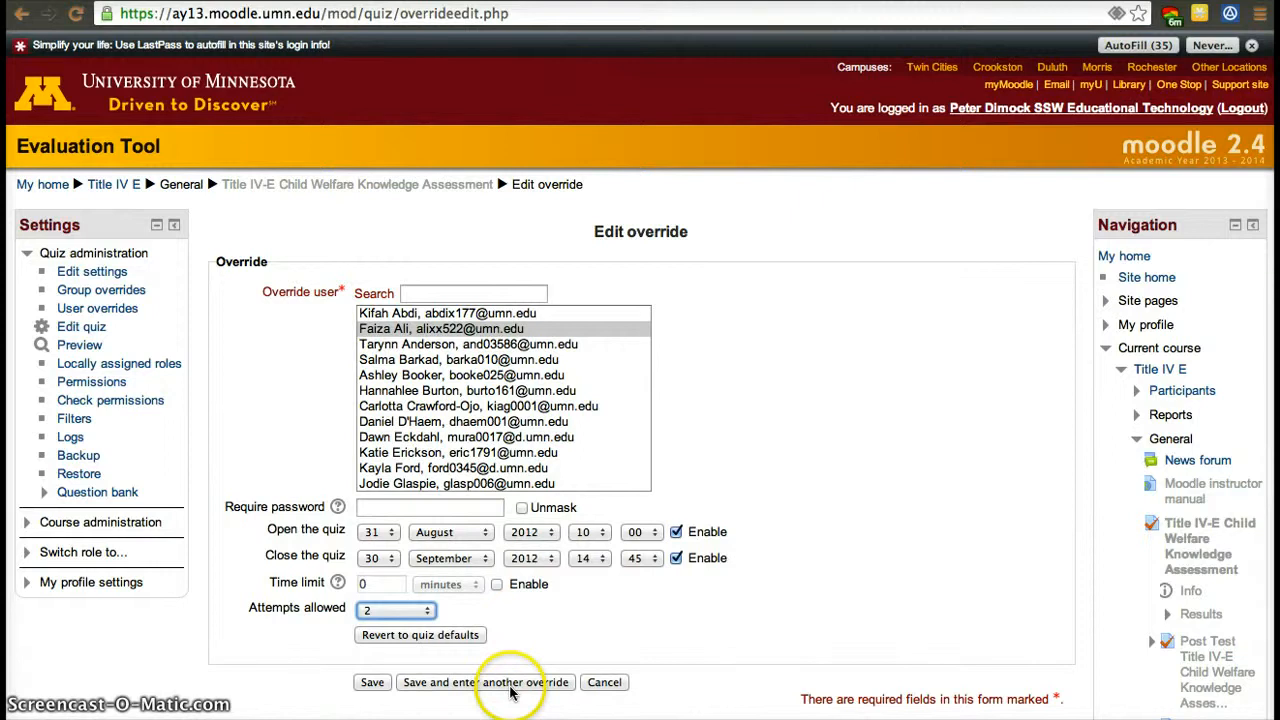
pyautogui.click(372, 683)
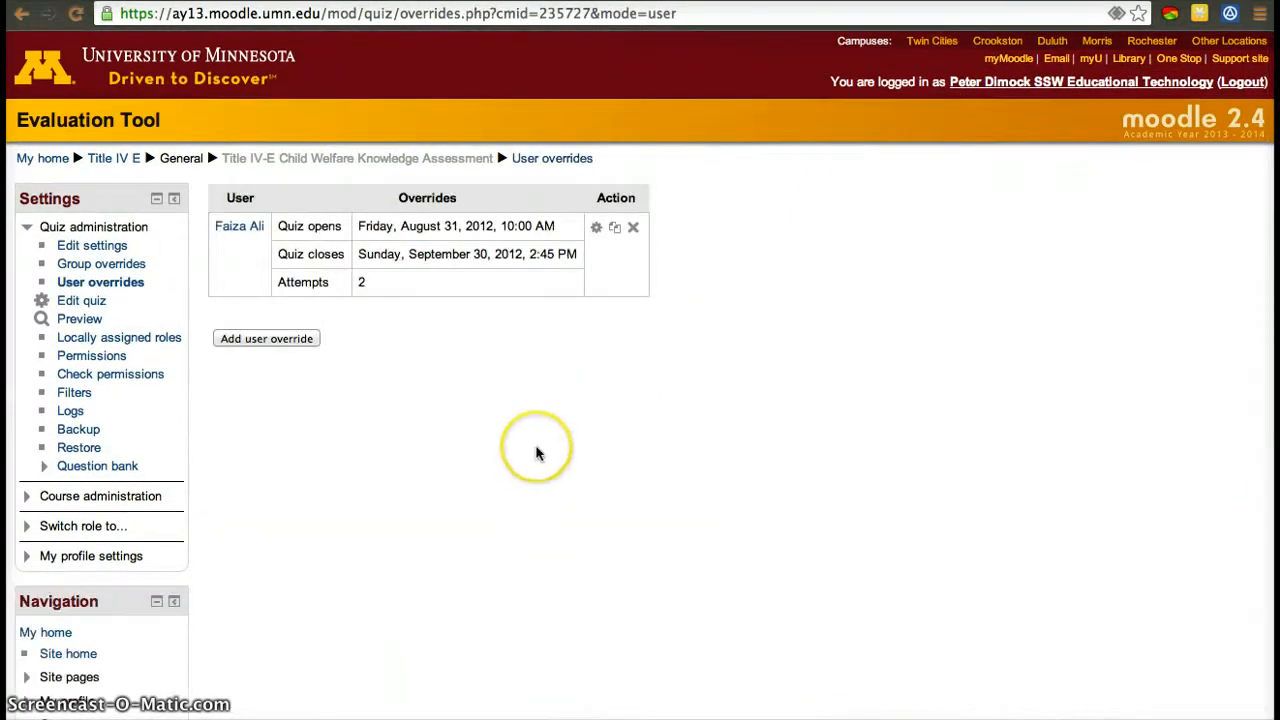
pyautogui.moveTo(563, 403)
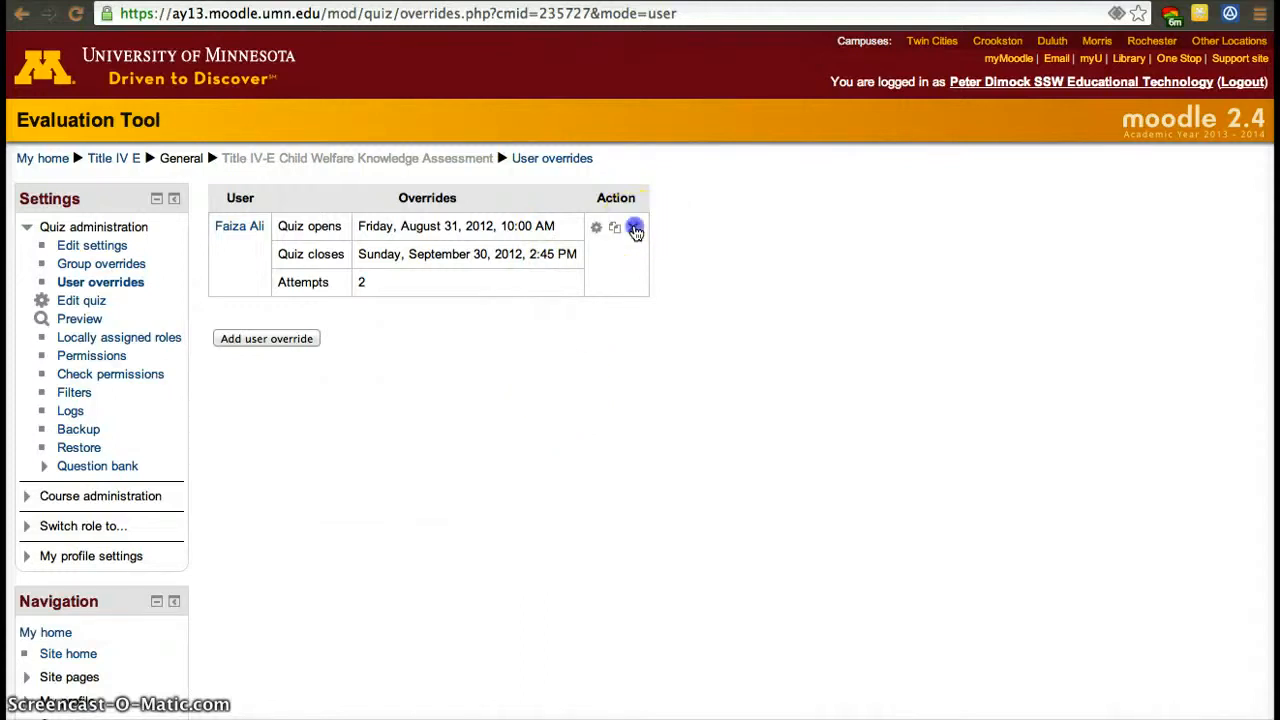
# Remove the student's override and confirm the deletion
pyautogui.click(635, 228)
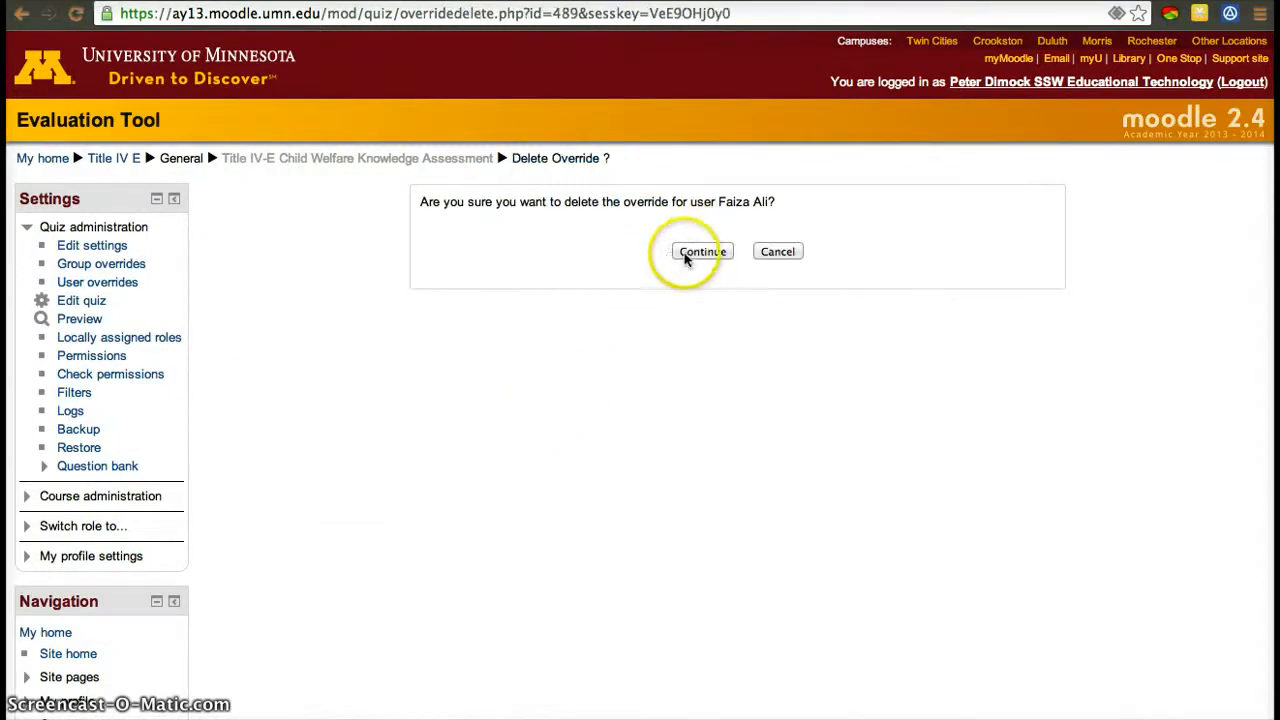
pyautogui.click(702, 251)
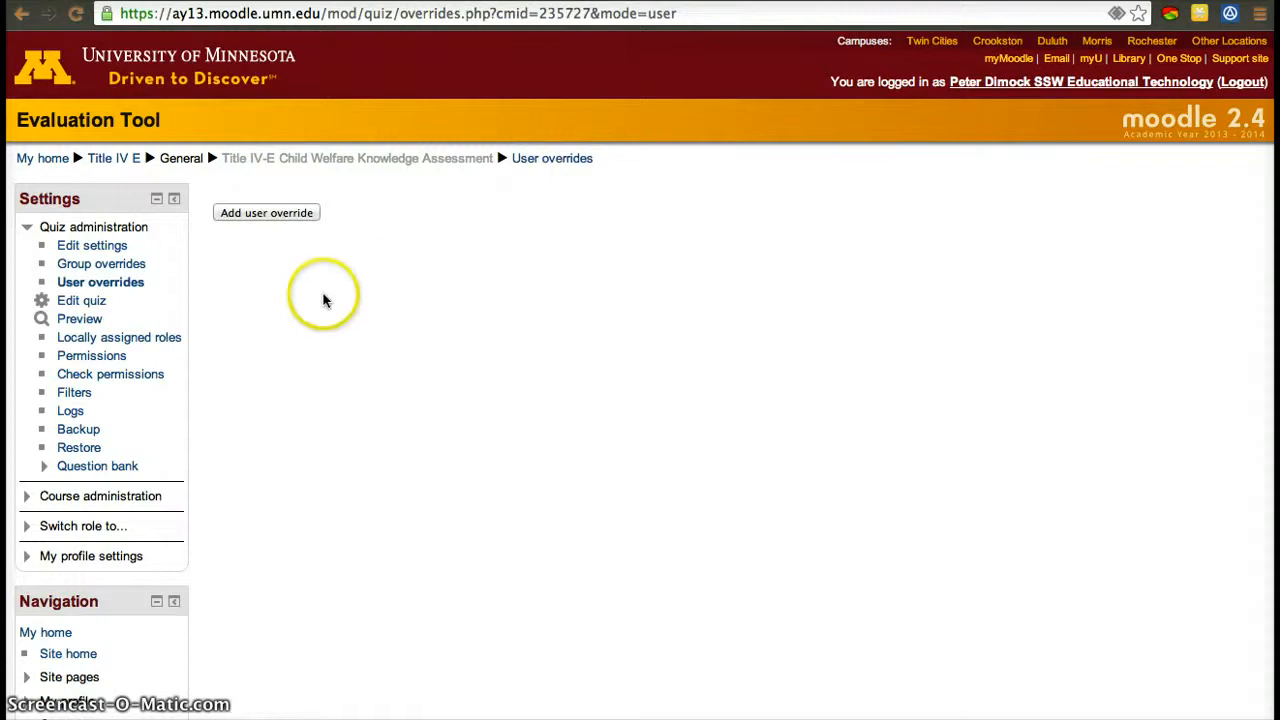
pyautogui.moveTo(102, 263)
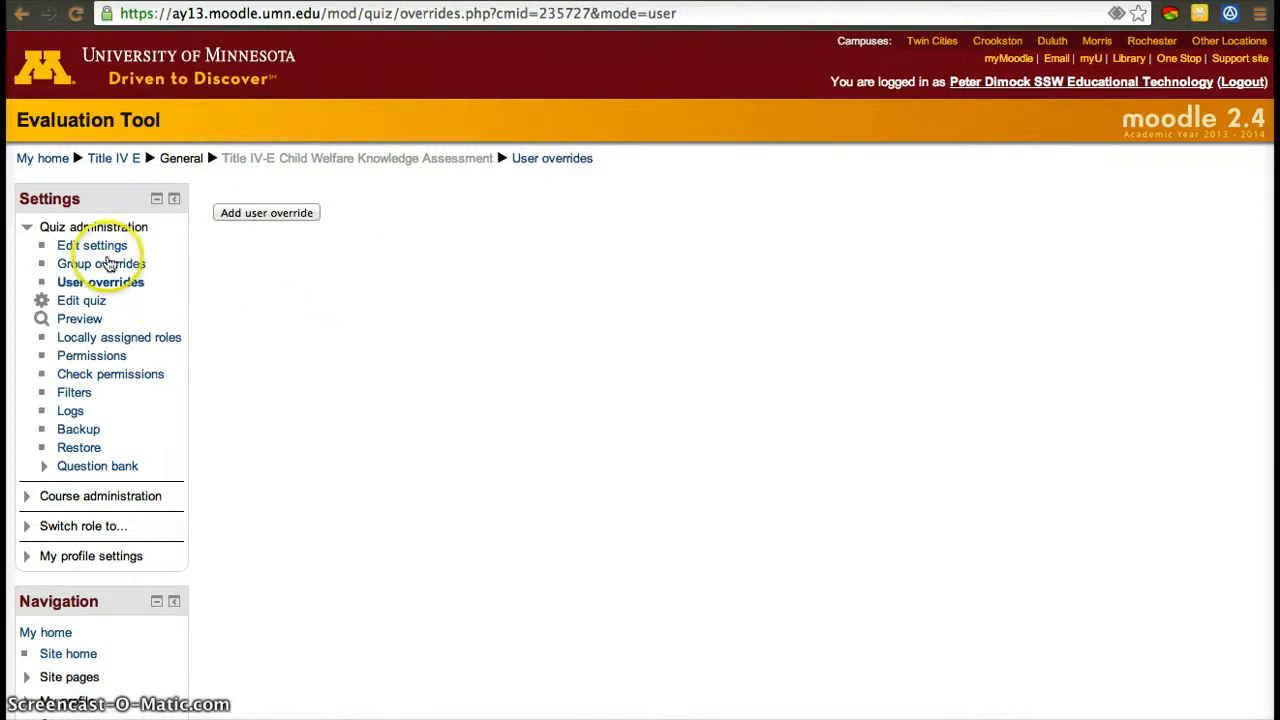
# Go to Group overrides and start adding a new group override
pyautogui.click(105, 263)
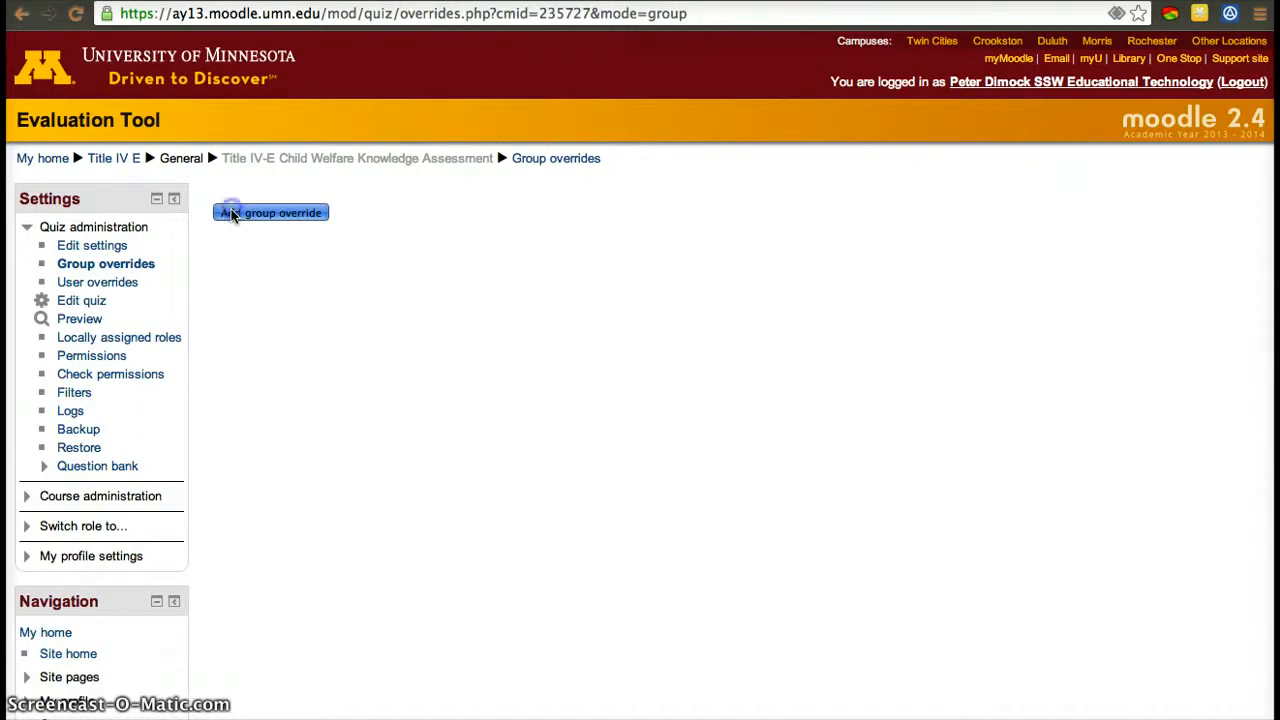
pyautogui.click(270, 212)
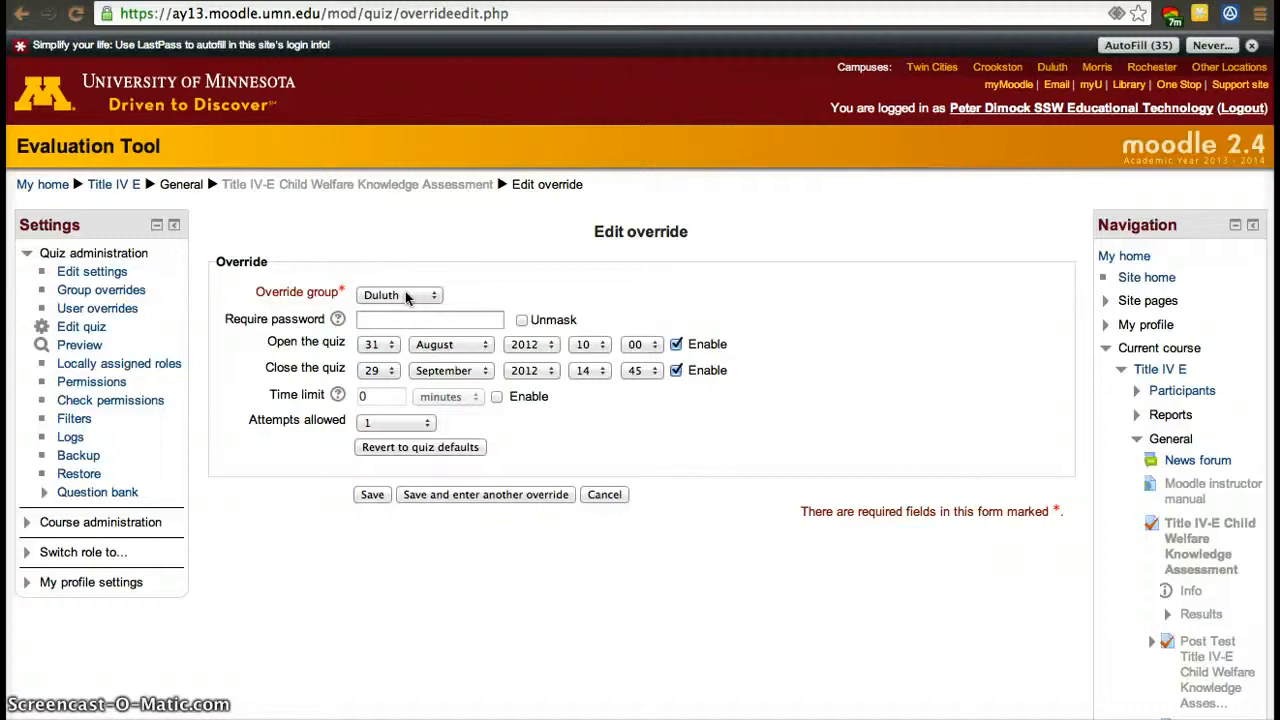
# Select the Duluth group and save its override
pyautogui.click(398, 295)
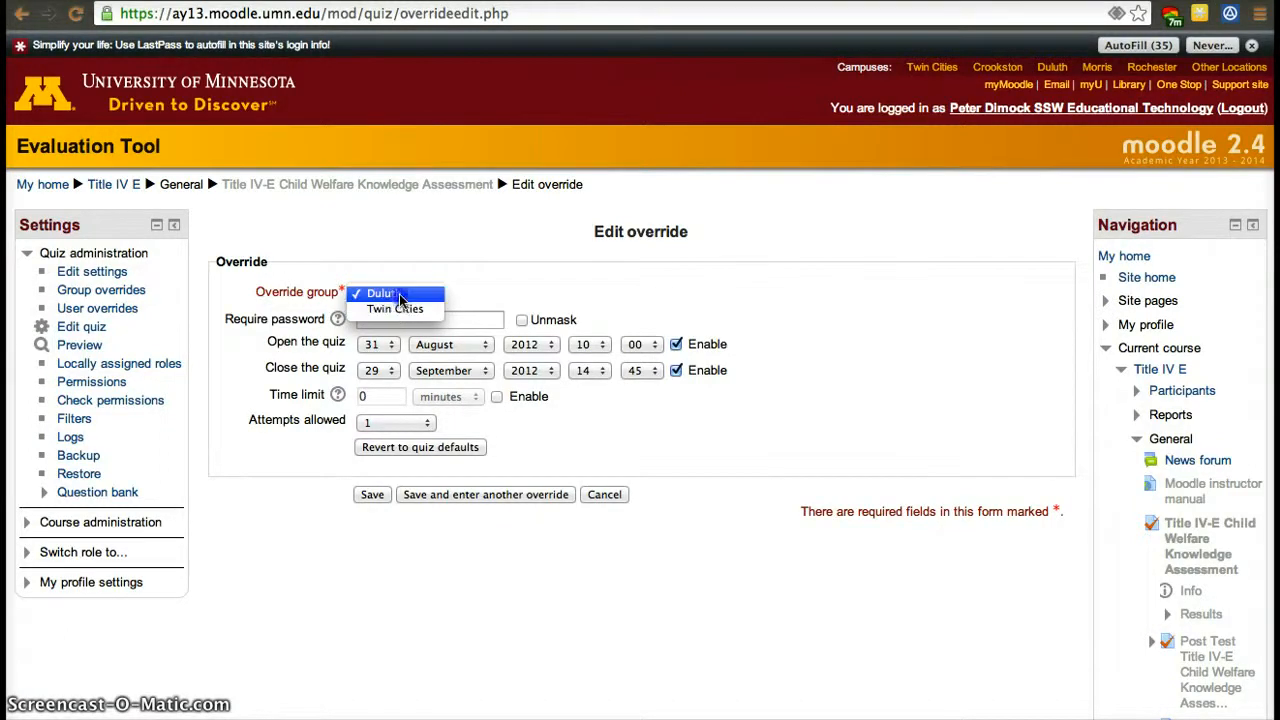
pyautogui.click(380, 293)
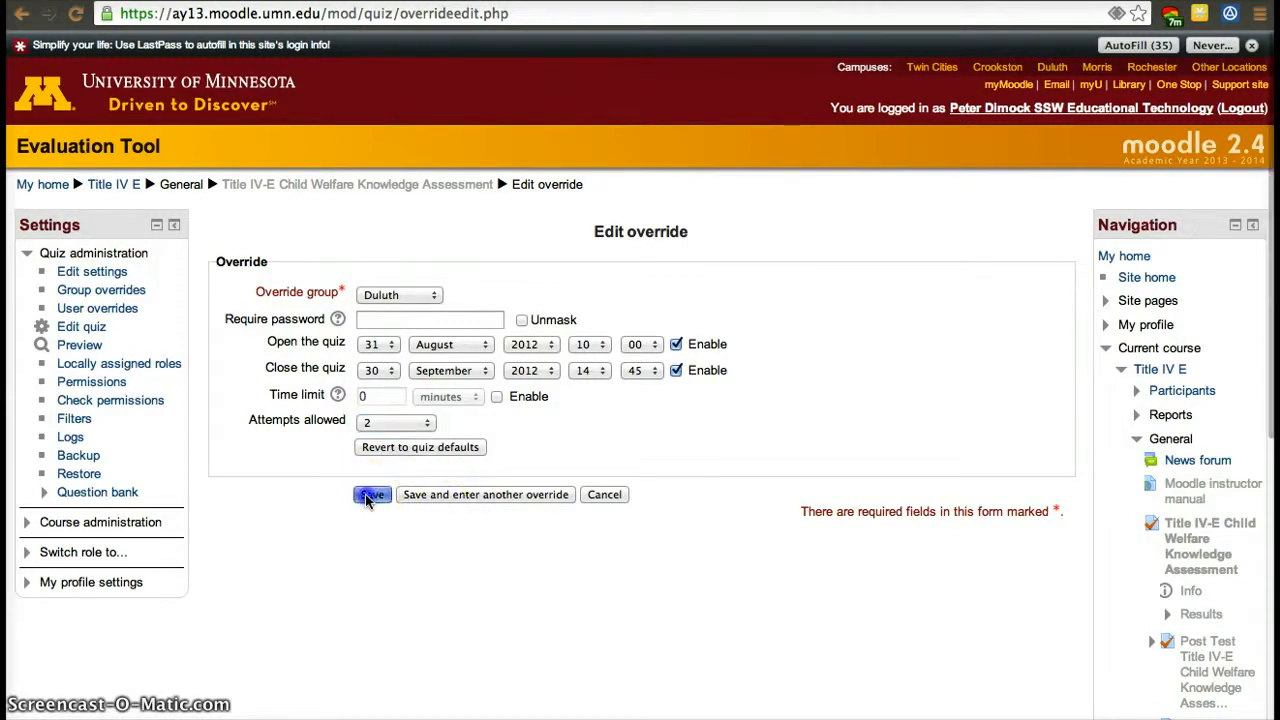
pyautogui.click(371, 494)
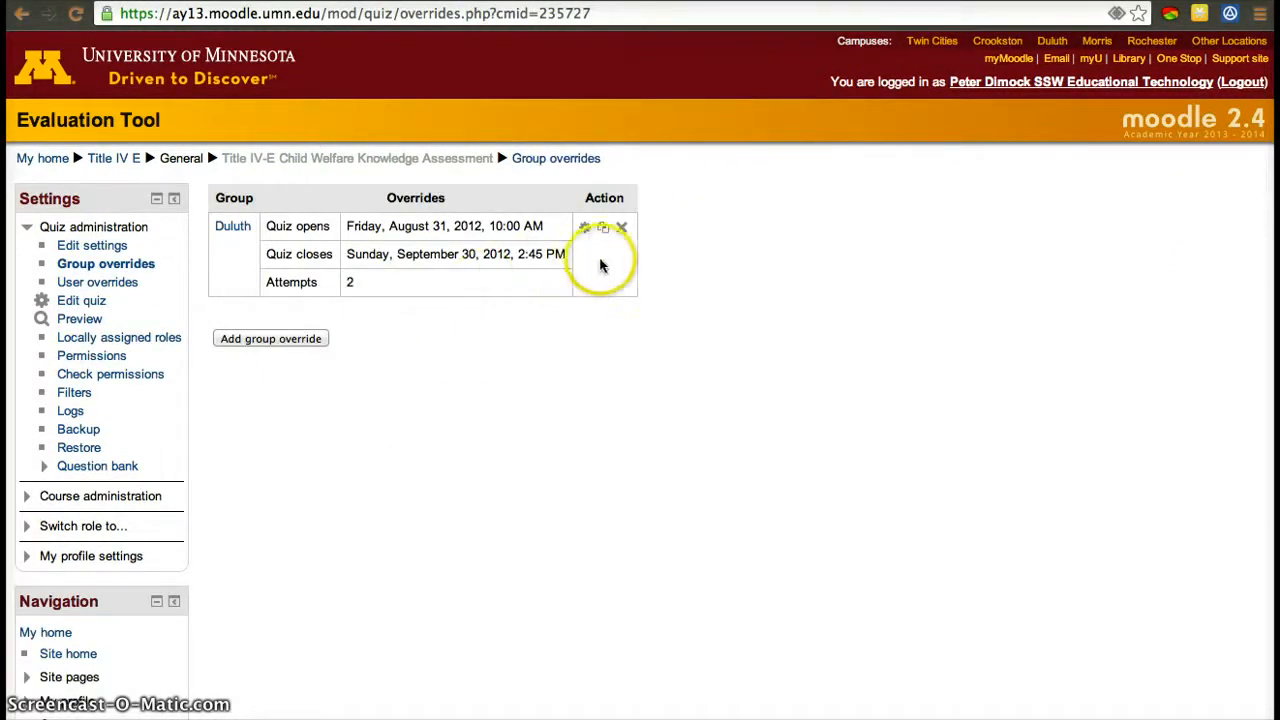
pyautogui.moveTo(623, 228)
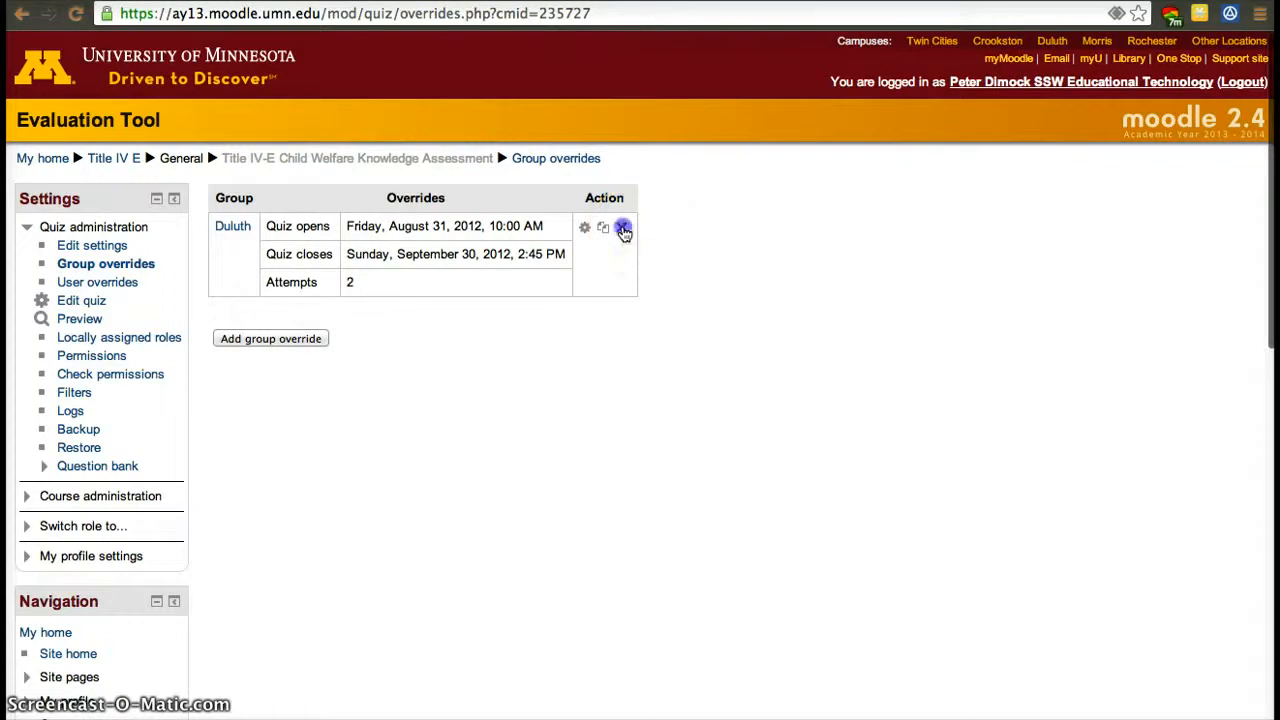
# Delete the Duluth override, confirm, and go back to the Title IV E course page
pyautogui.click(621, 227)
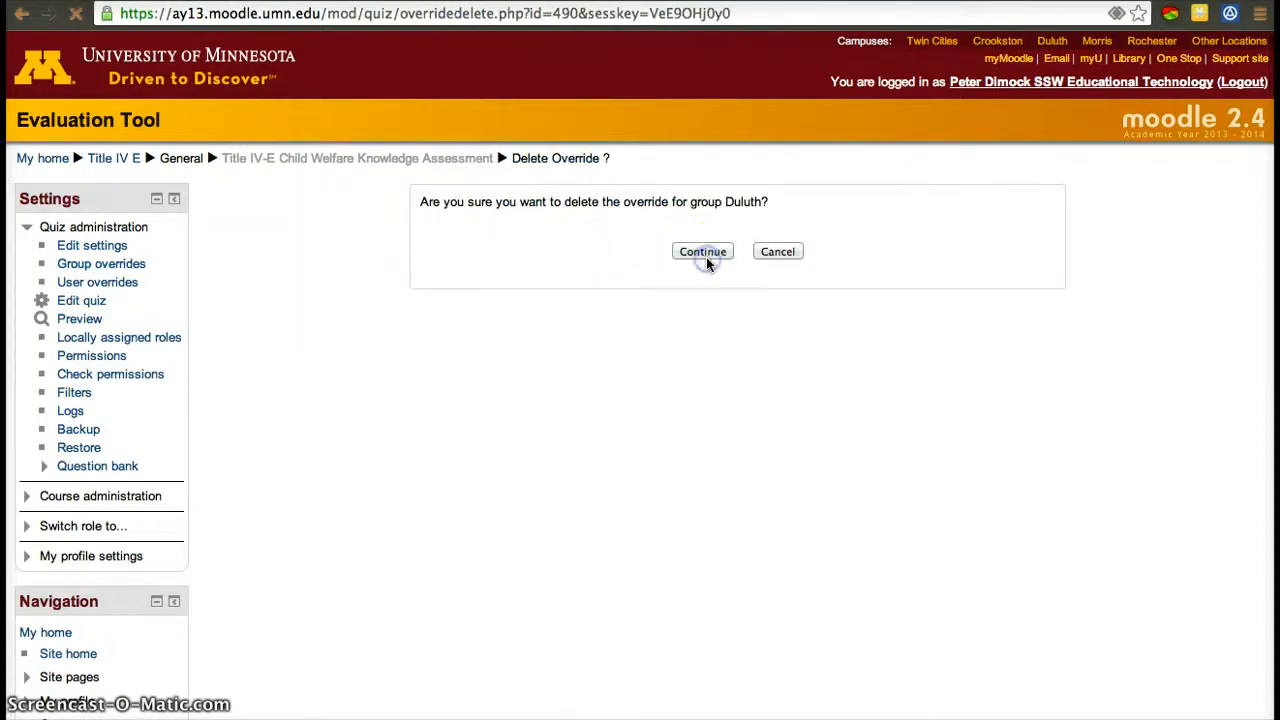
pyautogui.click(702, 251)
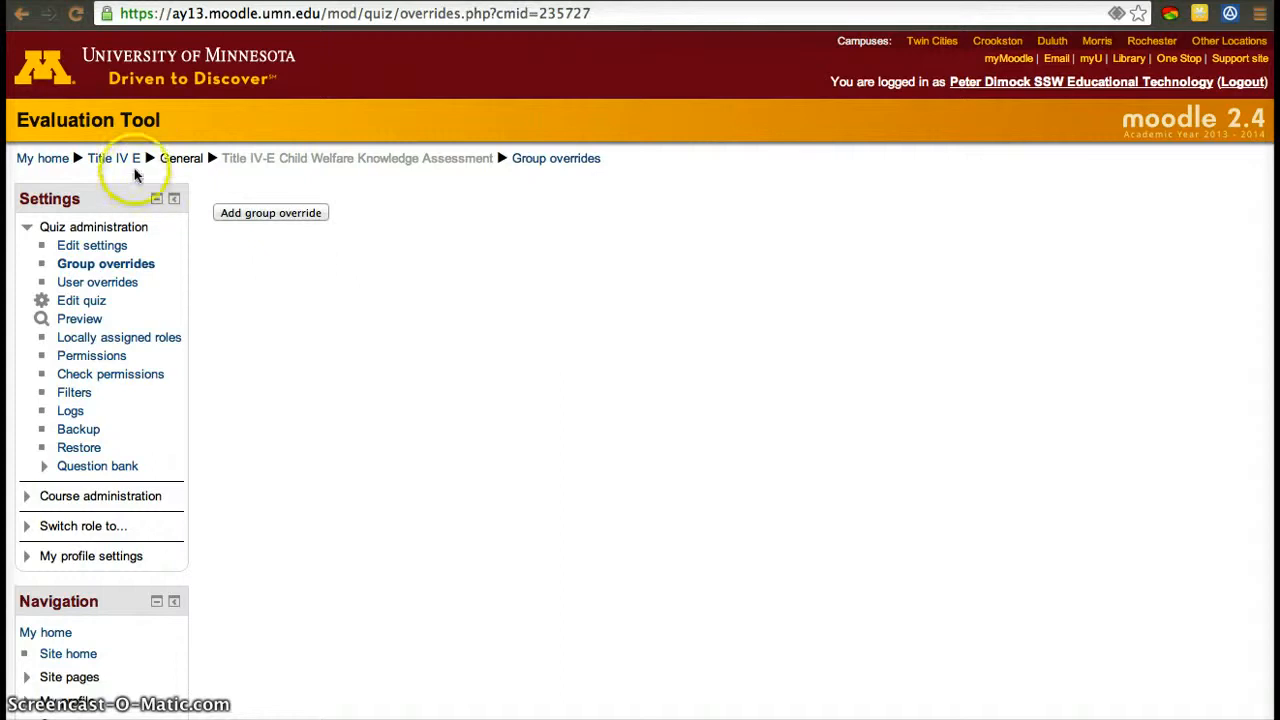
pyautogui.click(113, 159)
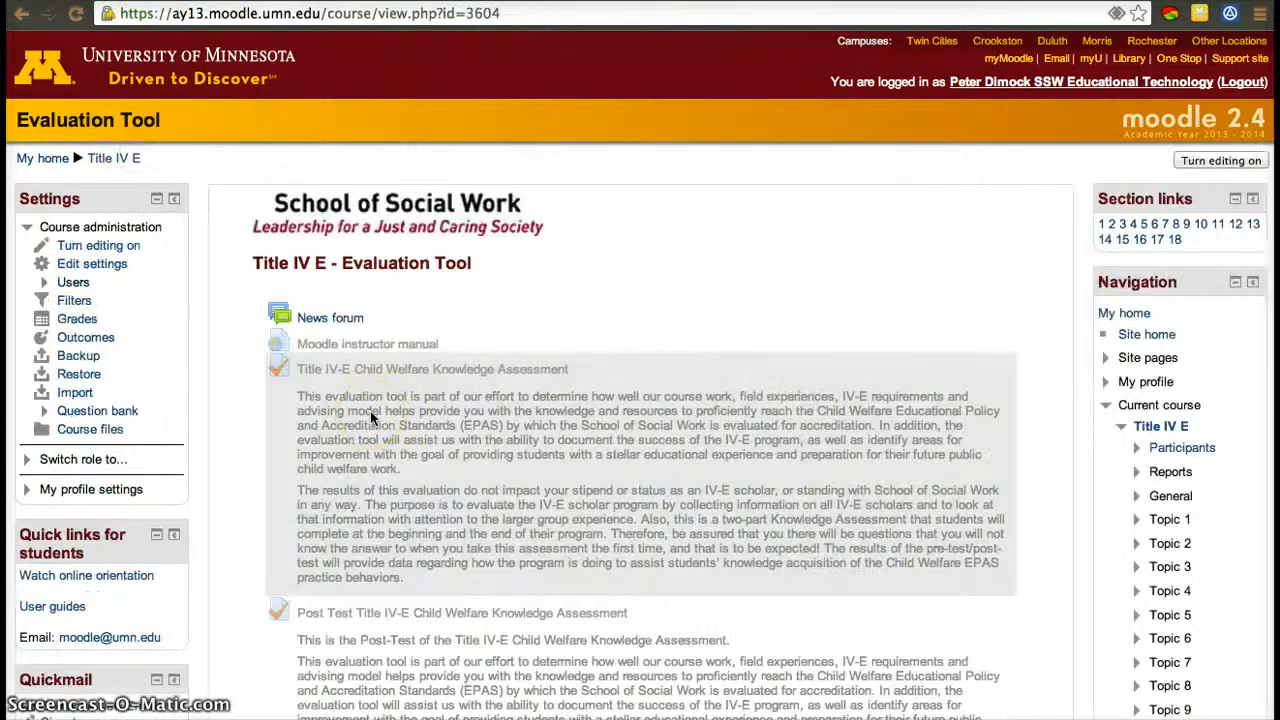